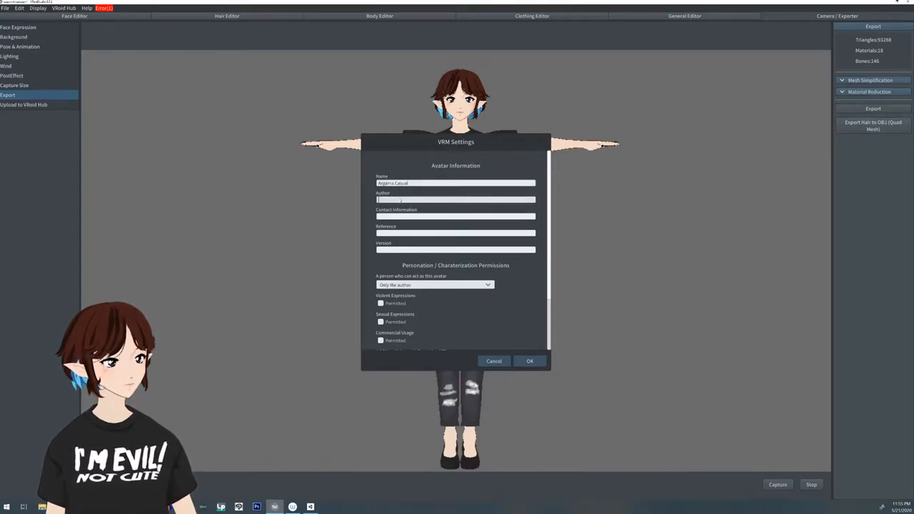
Step: Enter 'Argama' as the author and confirm the VRM export settings
{"action": "type", "text": "Argama"}
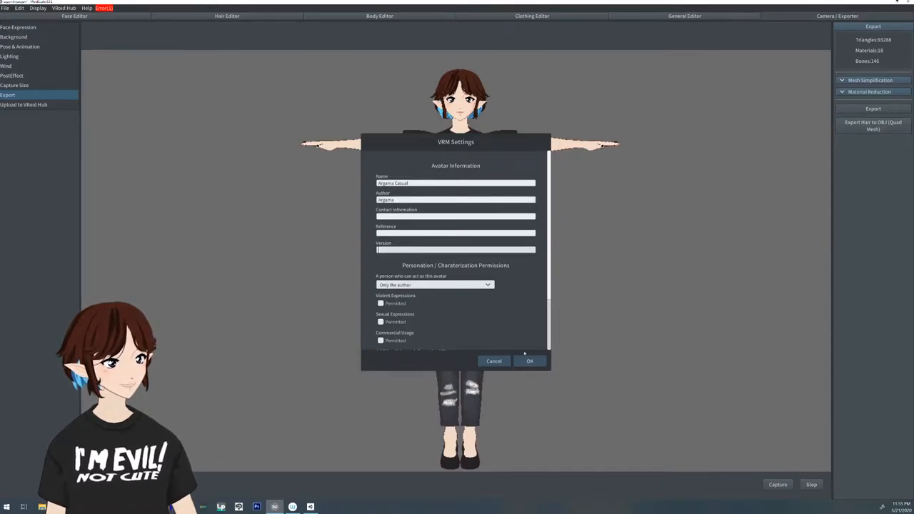
{"action": "left_click", "coordinate": [530, 360]}
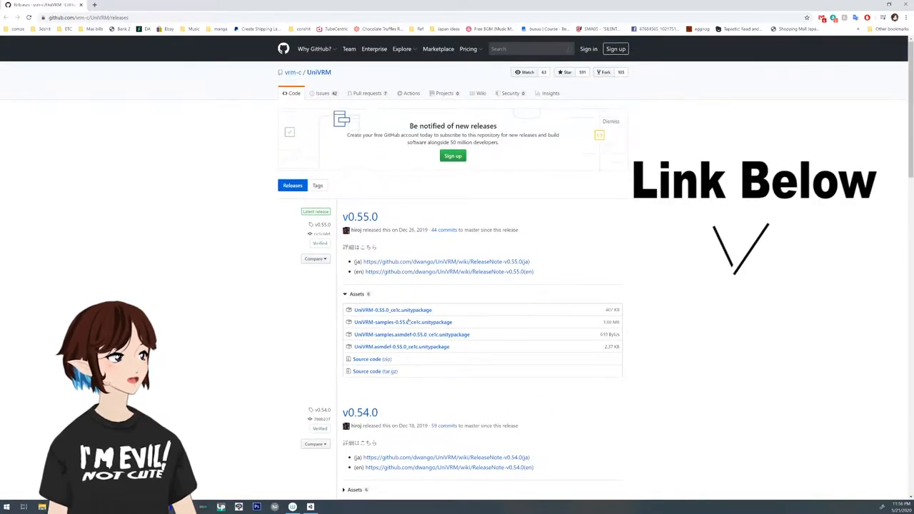
Step: Scroll the UniVRM releases page down to the v0.55.0 unitypackage assets
{"action": "scroll", "scroll_direction": "down", "scroll_amount": 3}
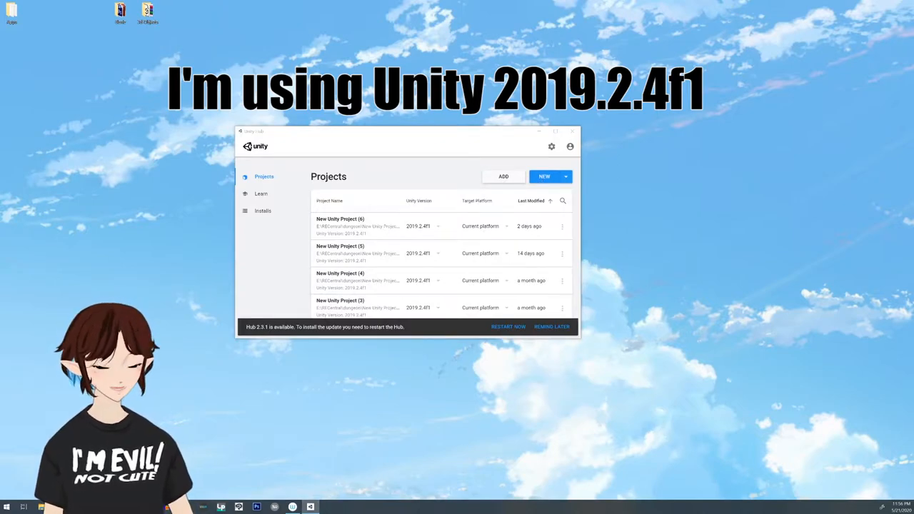
Step: Create a new 3D project named 'Casual Argama' from Unity Hub
{"action": "left_click", "coordinate": [544, 177]}
{"action": "type", "text": "Vro"}
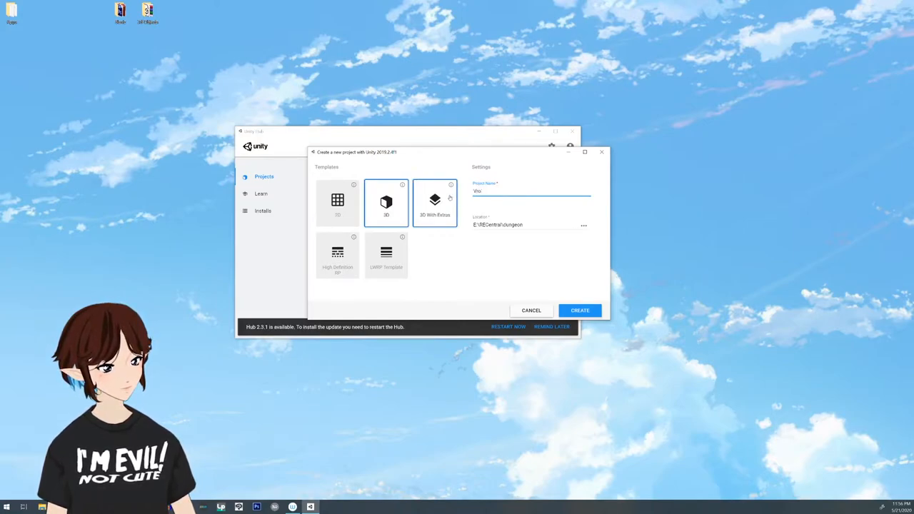
{"action": "type", "text": "Casual Argama"}
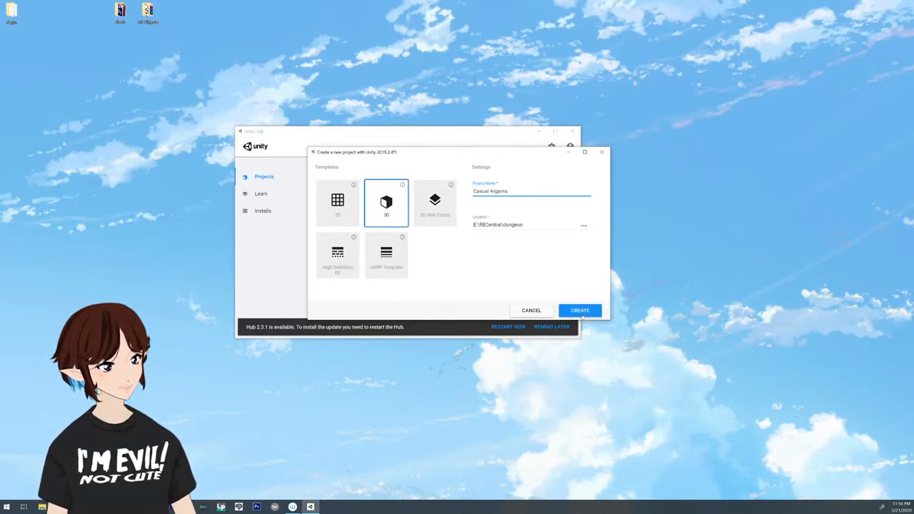
{"action": "left_click", "coordinate": [580, 310]}
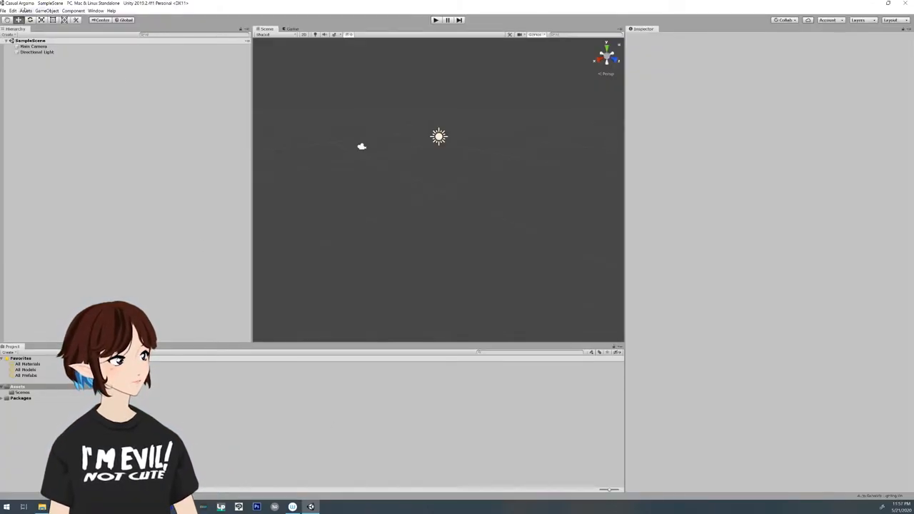
Step: Import all files of the UniVRM unitypackage as a custom package into Assets
{"action": "left_click", "coordinate": [13, 10]}
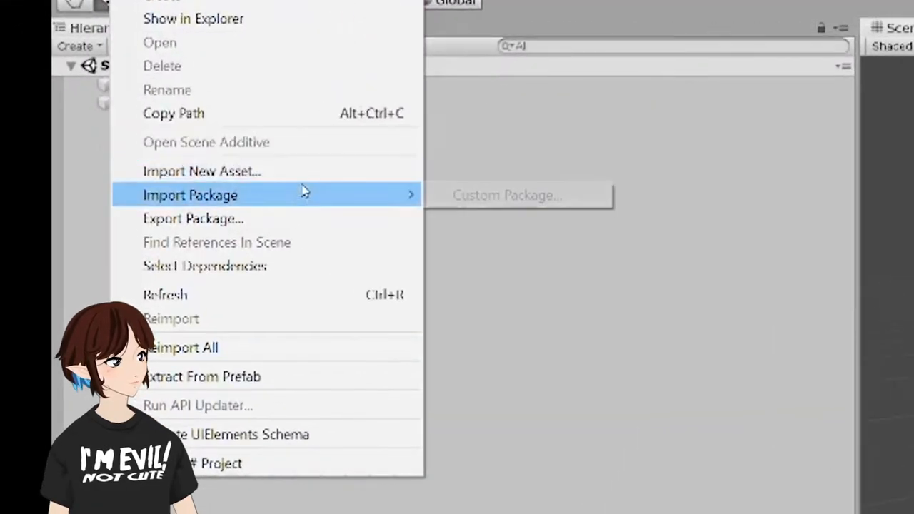
{"action": "left_click", "coordinate": [506, 195]}
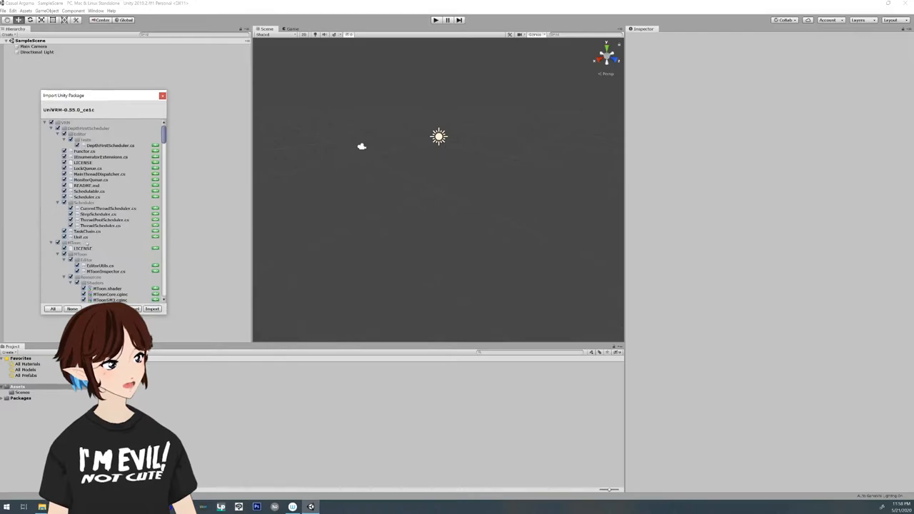
{"action": "left_click", "coordinate": [151, 309]}
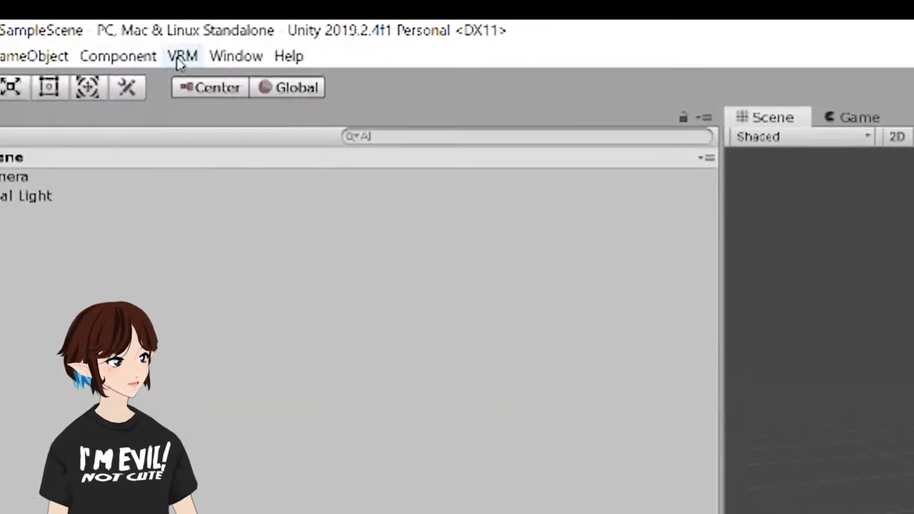
Step: Start the UniVRM-0.55.0 importer for the exported .vrm avatar file
{"action": "left_click", "coordinate": [183, 56]}
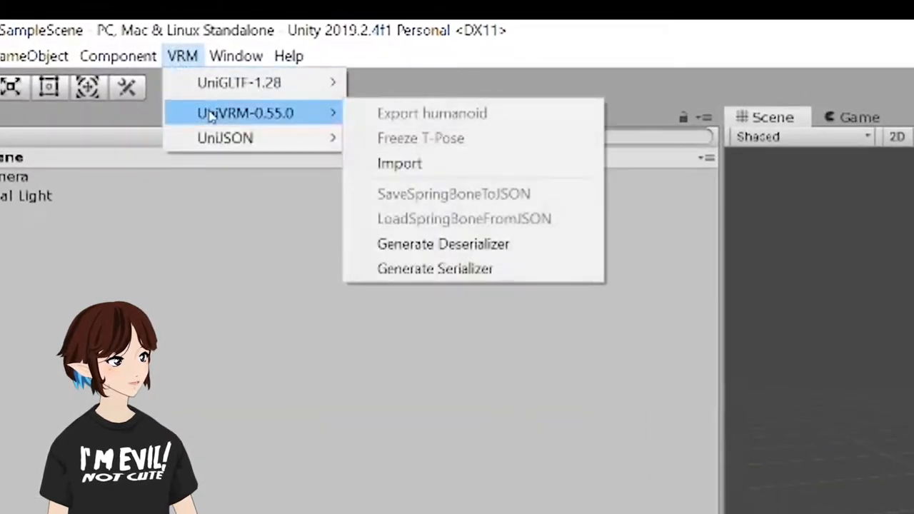
{"action": "mouse_move", "coordinate": [400, 162]}
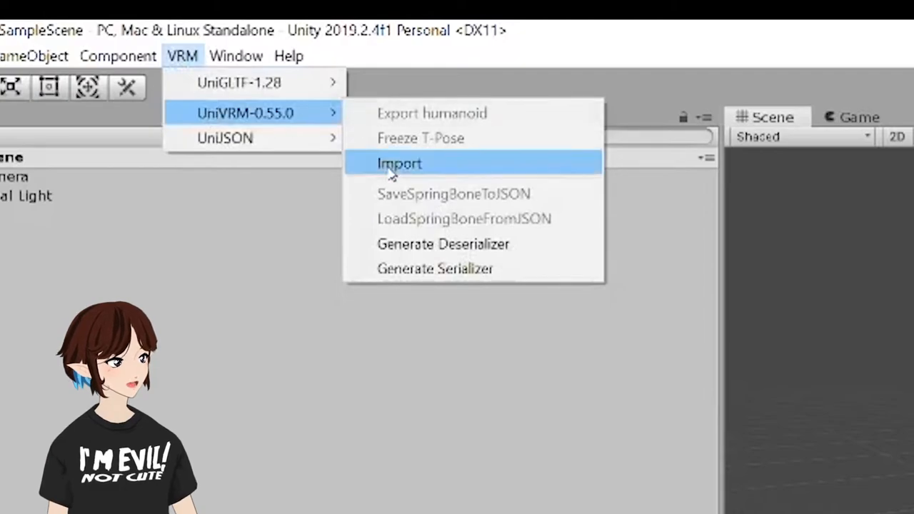
{"action": "left_click", "coordinate": [400, 163]}
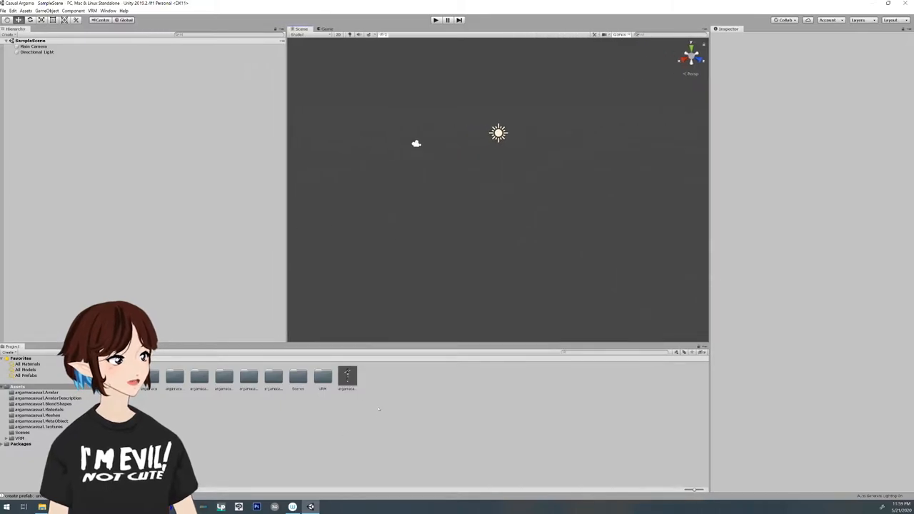
Step: Place the imported avatar prefab into the scene Hierarchy
{"action": "left_click", "coordinate": [37, 51]}
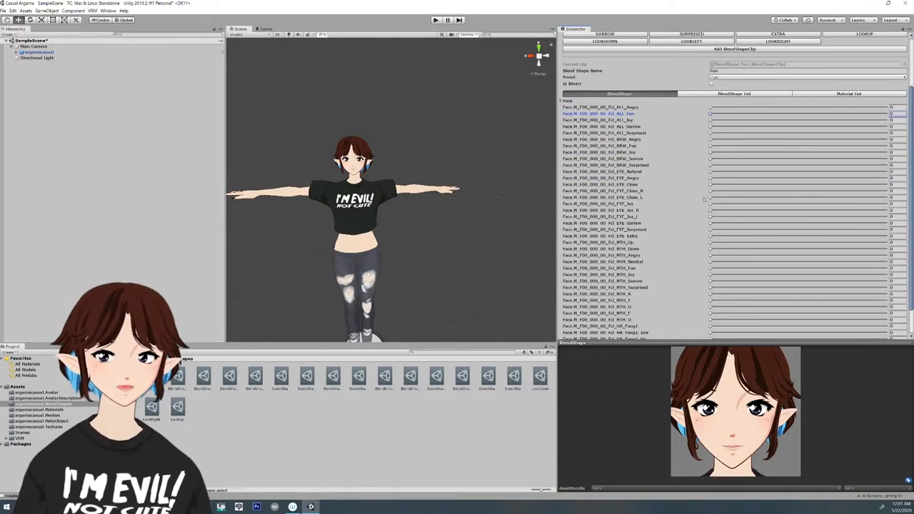
Step: Raise a face blend shape weight slider for the selected expression clip
{"action": "left_click_drag", "start_coordinate": [711, 146], "coordinate": [760, 146]}
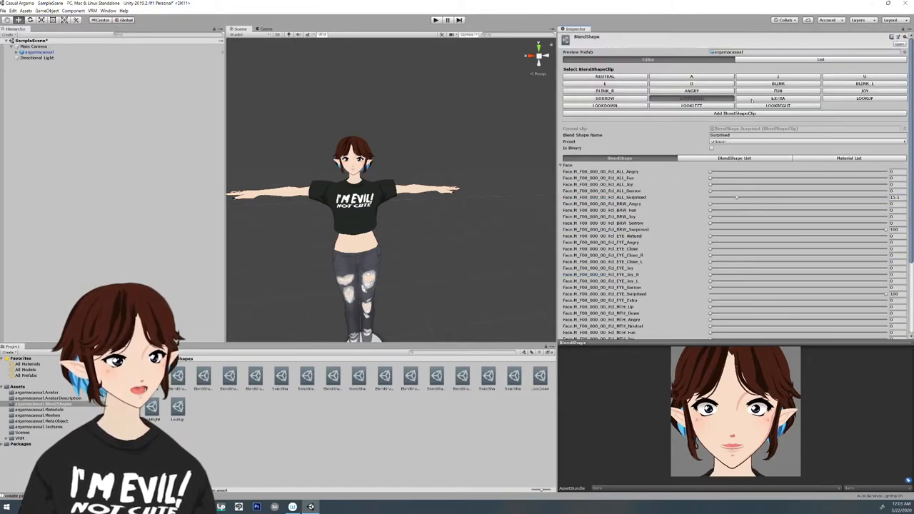
Step: Preview preset expression clips, then add a new BlendShapeClip and select it for editing
{"action": "left_click", "coordinate": [778, 97]}
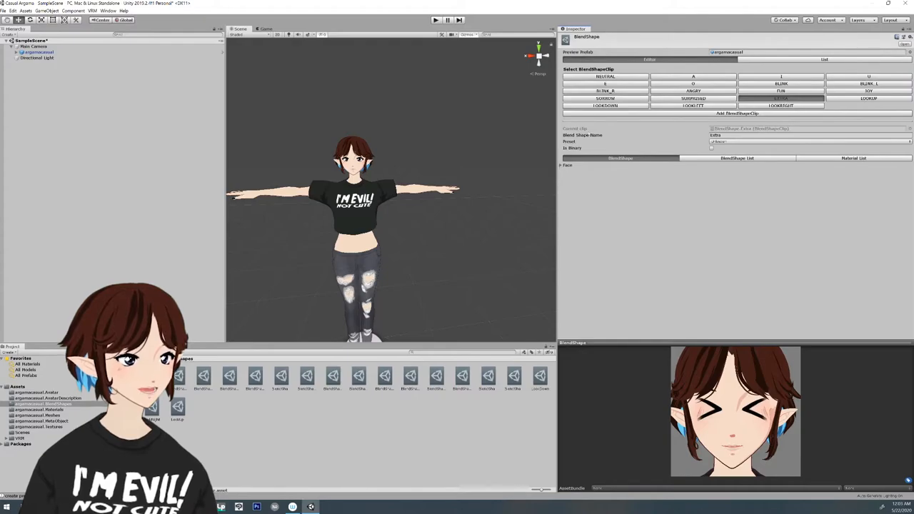
{"action": "left_click", "coordinate": [737, 113]}
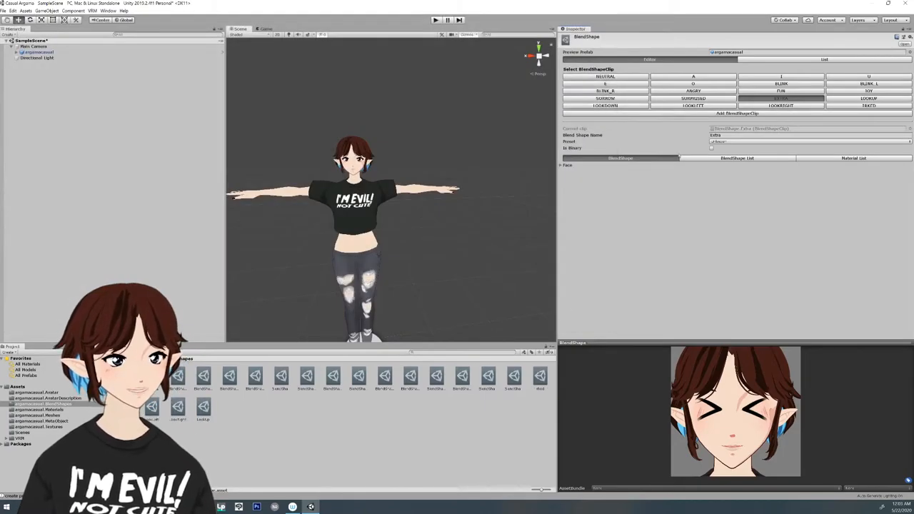
{"action": "left_click", "coordinate": [868, 105]}
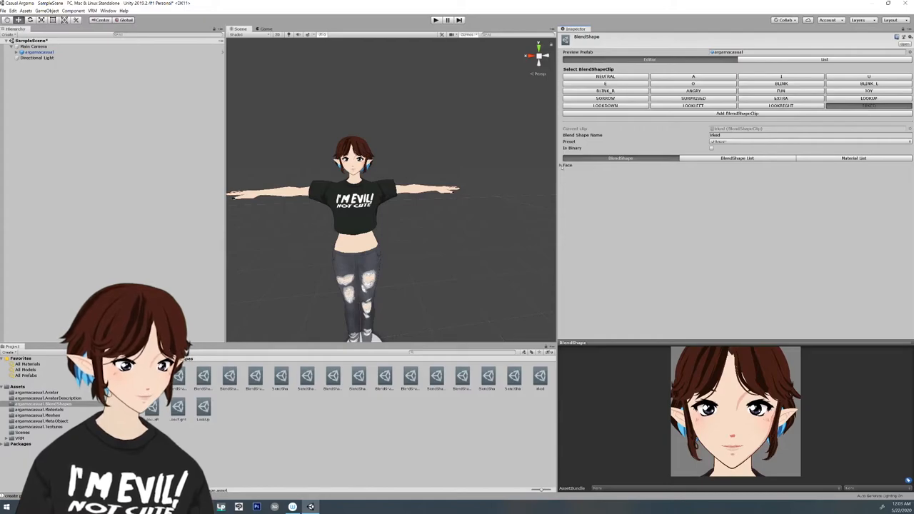
{"action": "left_click", "coordinate": [566, 166]}
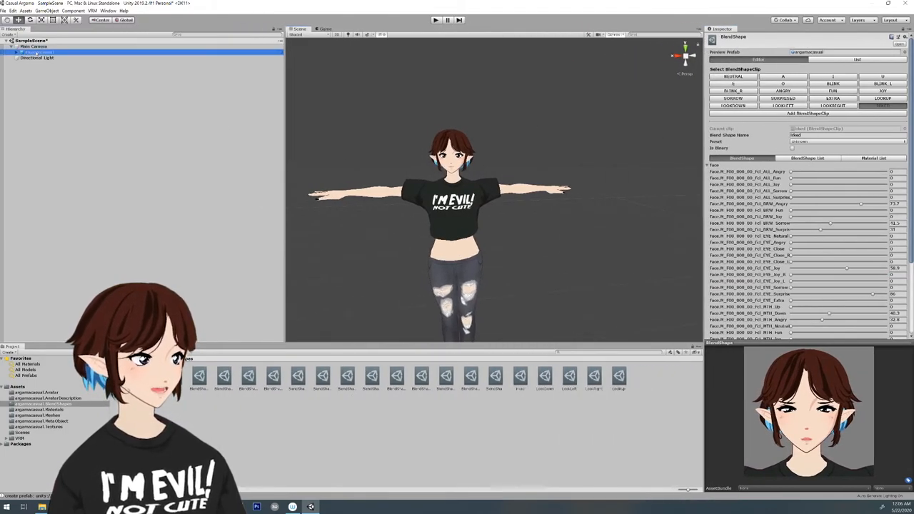
Step: Select the argamacasual avatar and bring up the VRM menu for humanoid export
{"action": "left_click", "coordinate": [37, 51]}
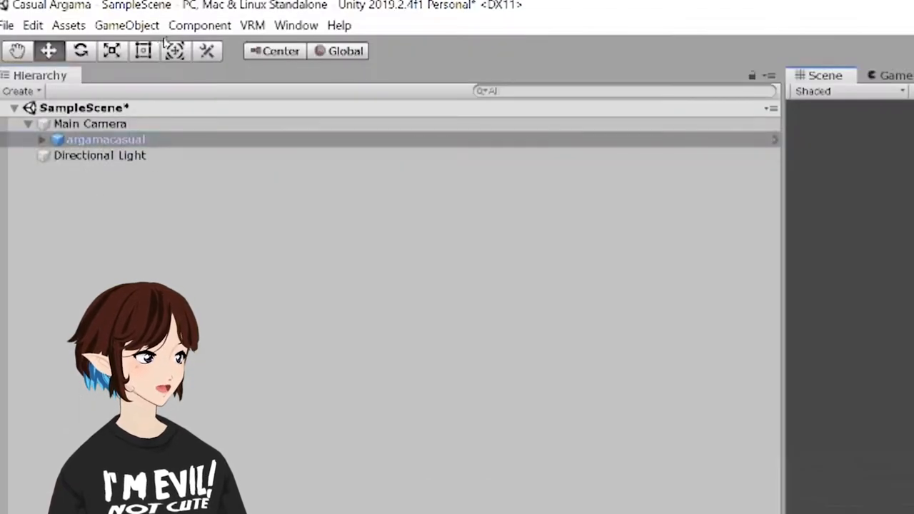
{"action": "left_click", "coordinate": [252, 26]}
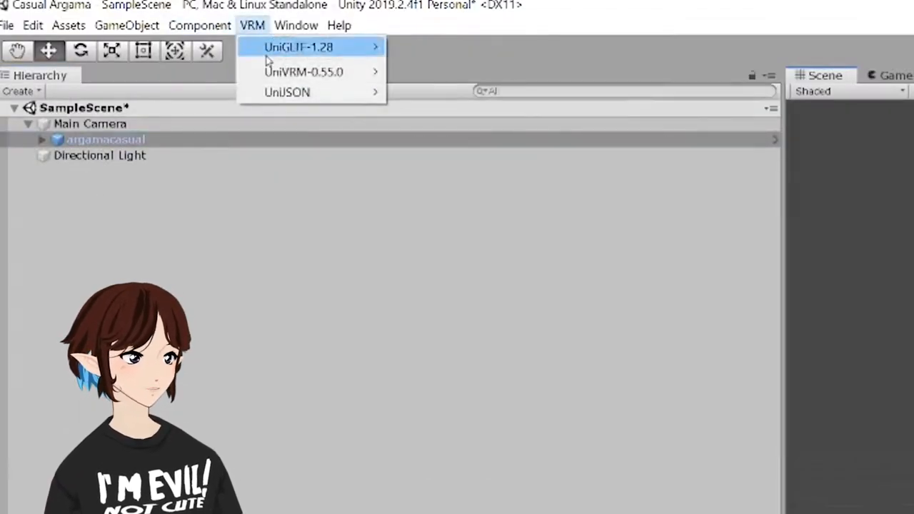
{"action": "mouse_move", "coordinate": [303, 71]}
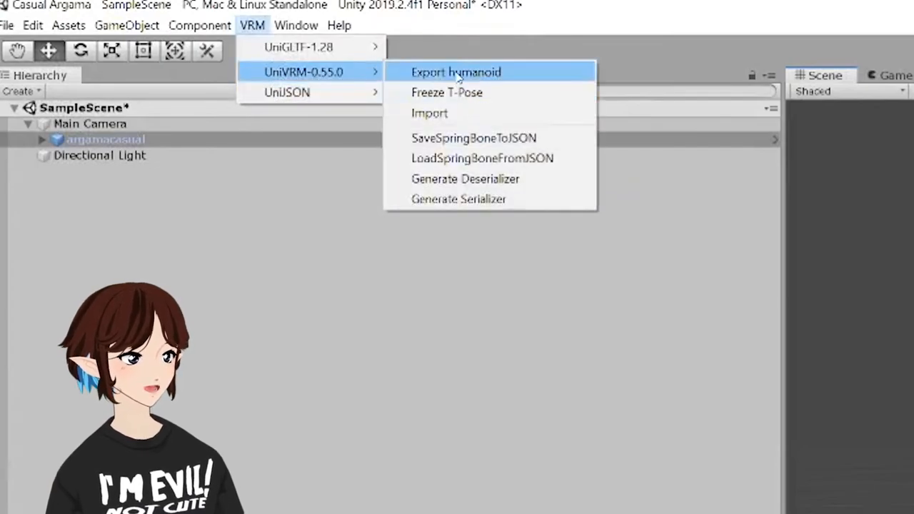